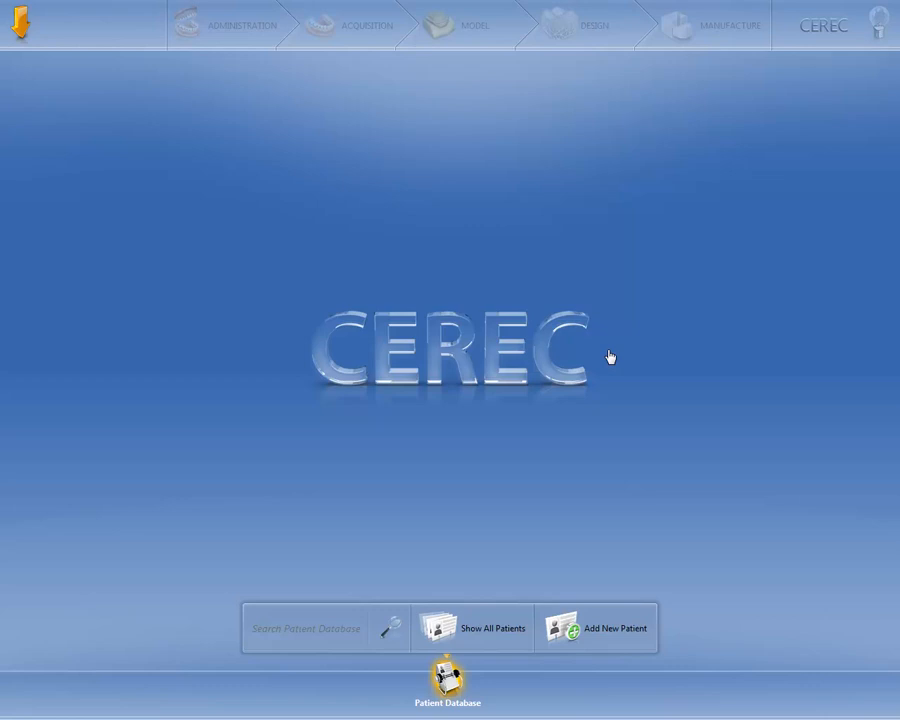
Open a blank New Patient form from the Patient Database bar
left_click(310, 628)
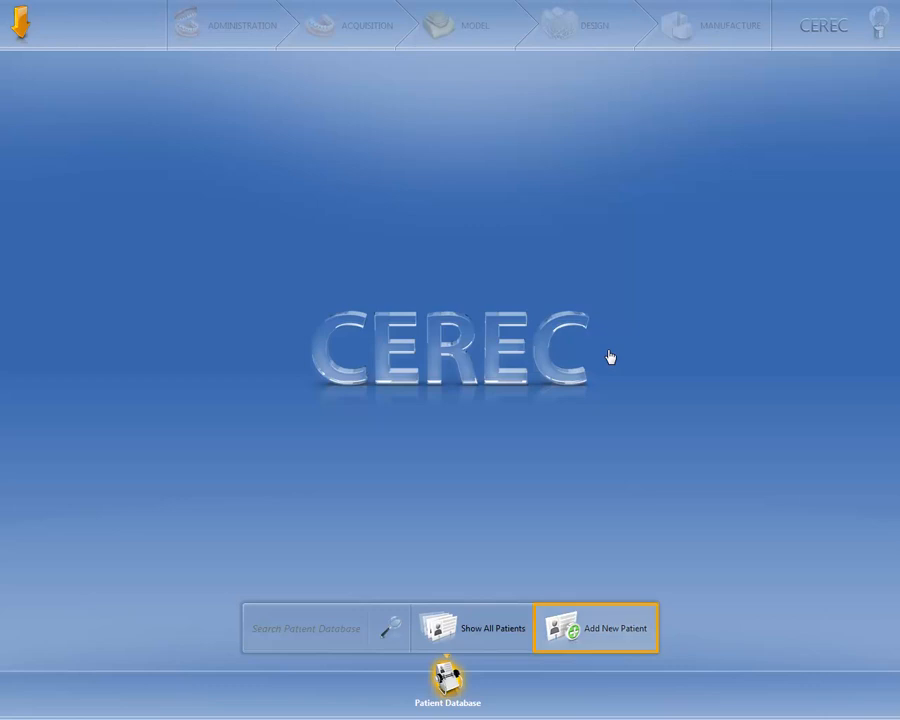
mouse_move(627, 580)
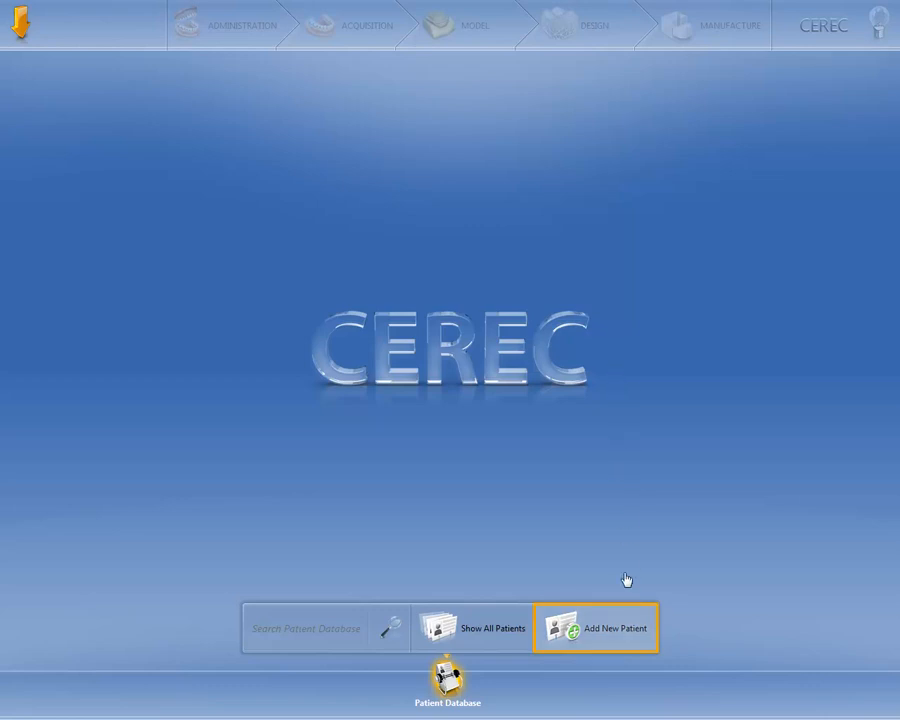
left_click(595, 628)
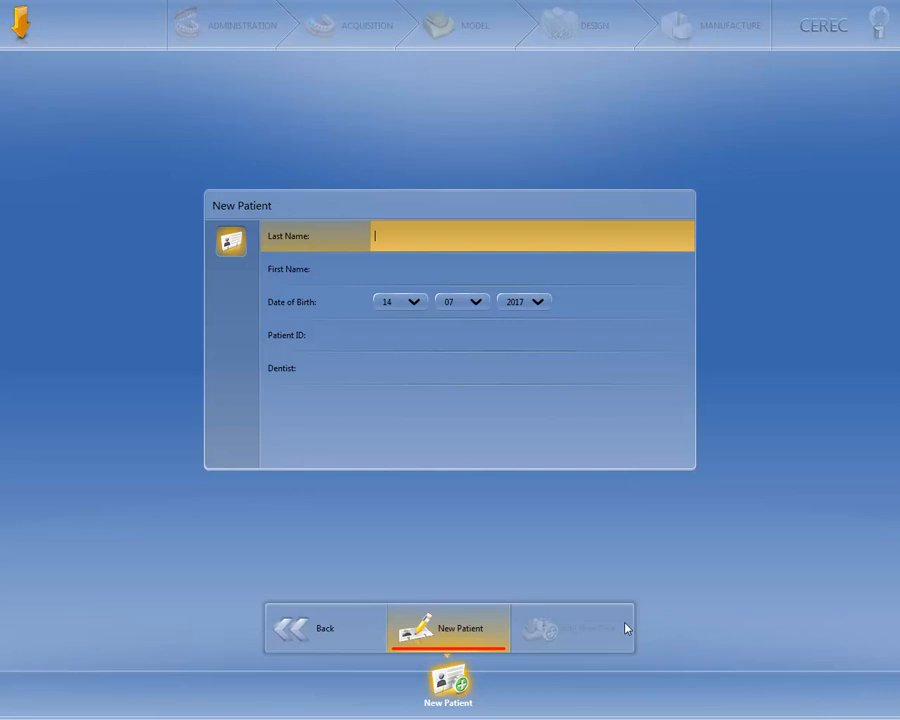
Enter the patient's name as Mustermann, Marta
left_click(477, 335)
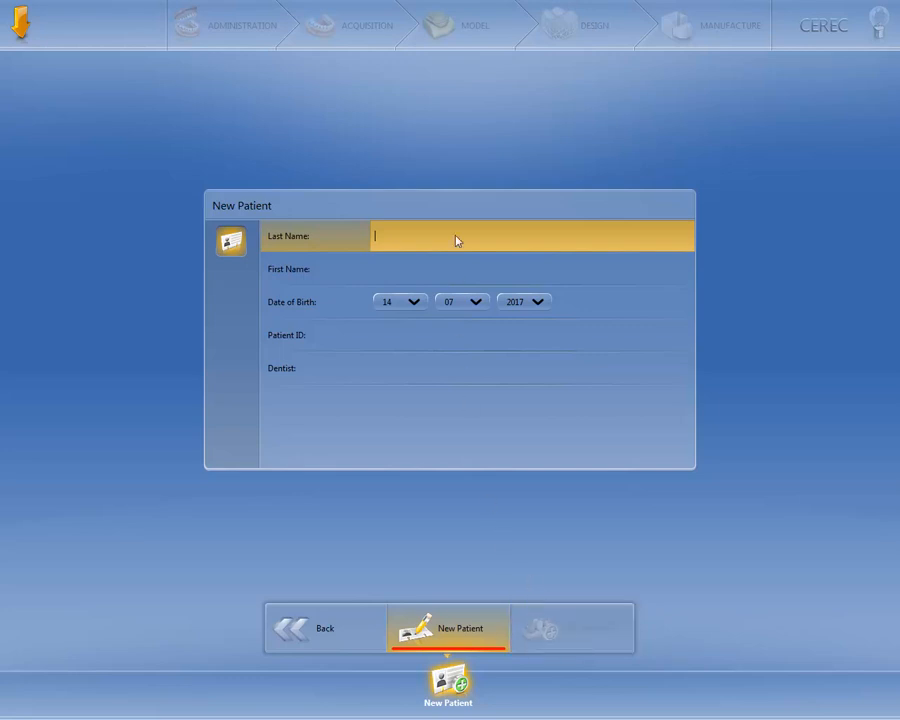
type("Mustermann")
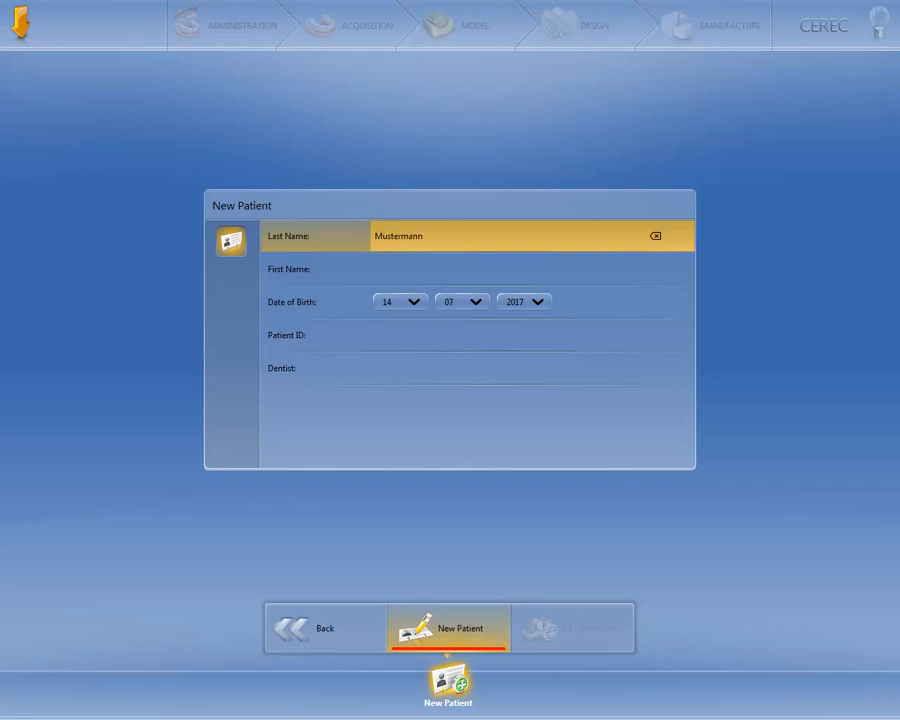
type("Marta")
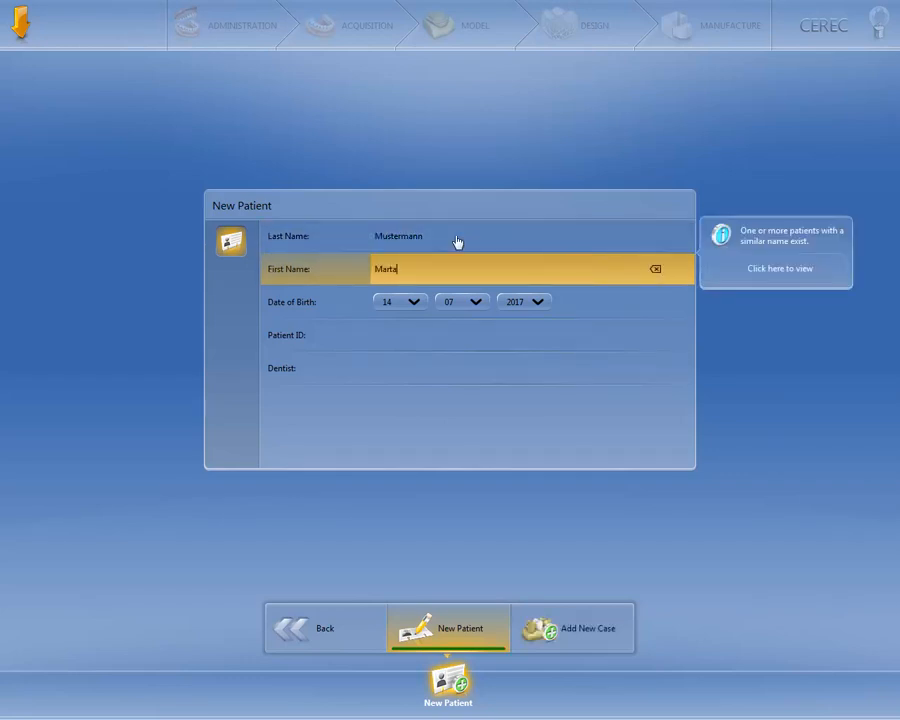
Set the birth date to 20.06.1978
left_click(413, 301)
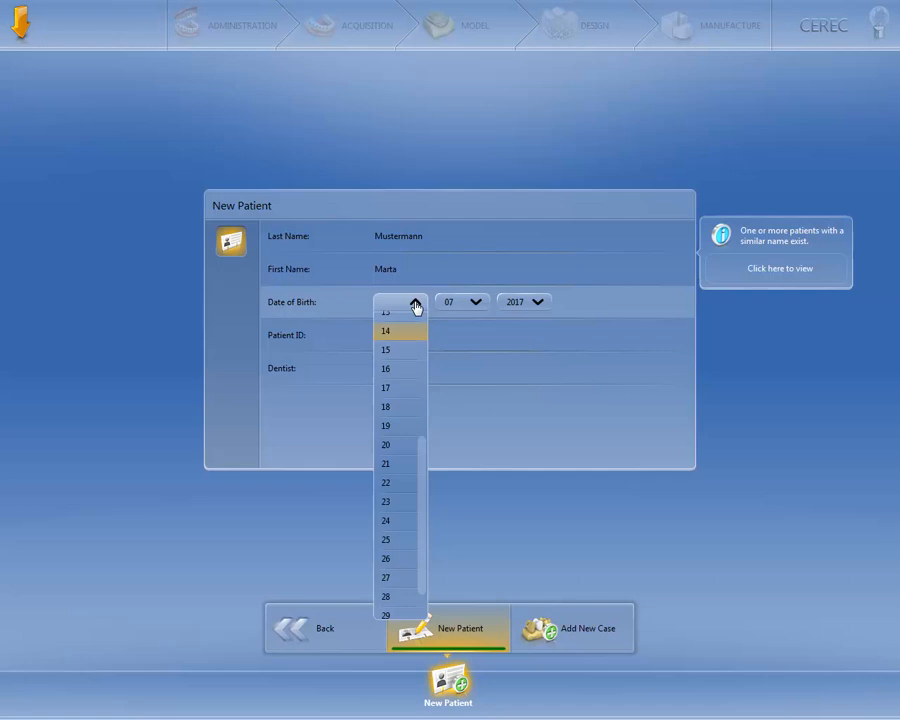
left_click(385, 444)
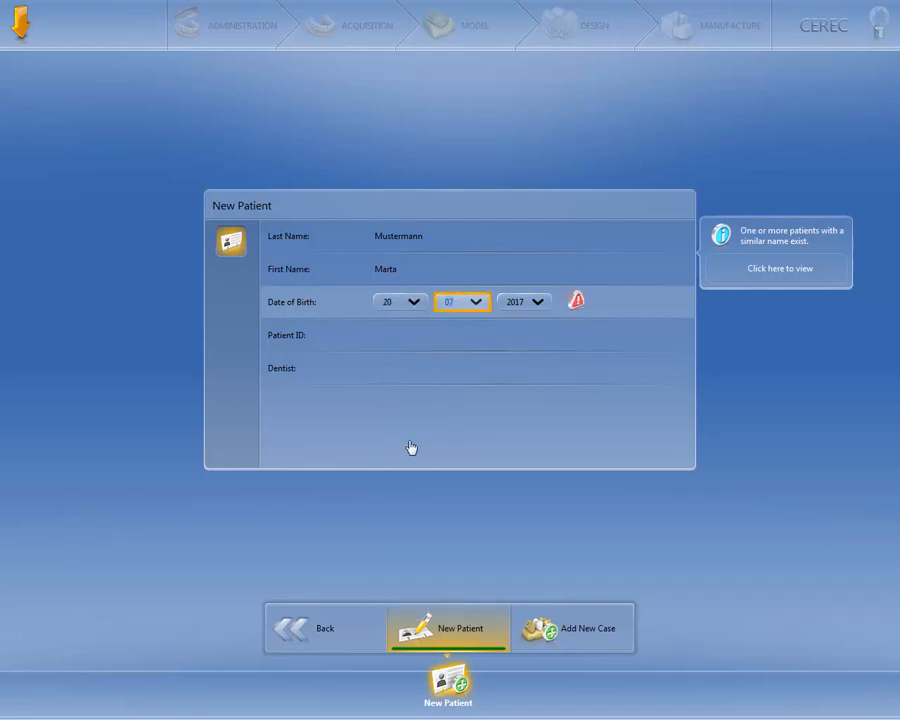
left_click(461, 301)
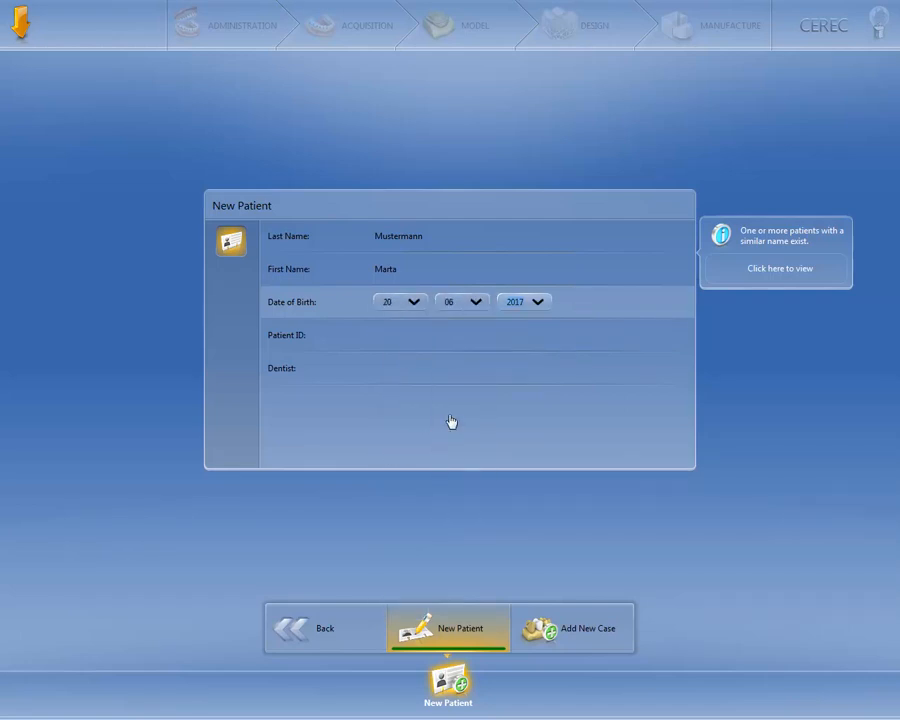
left_click(537, 301)
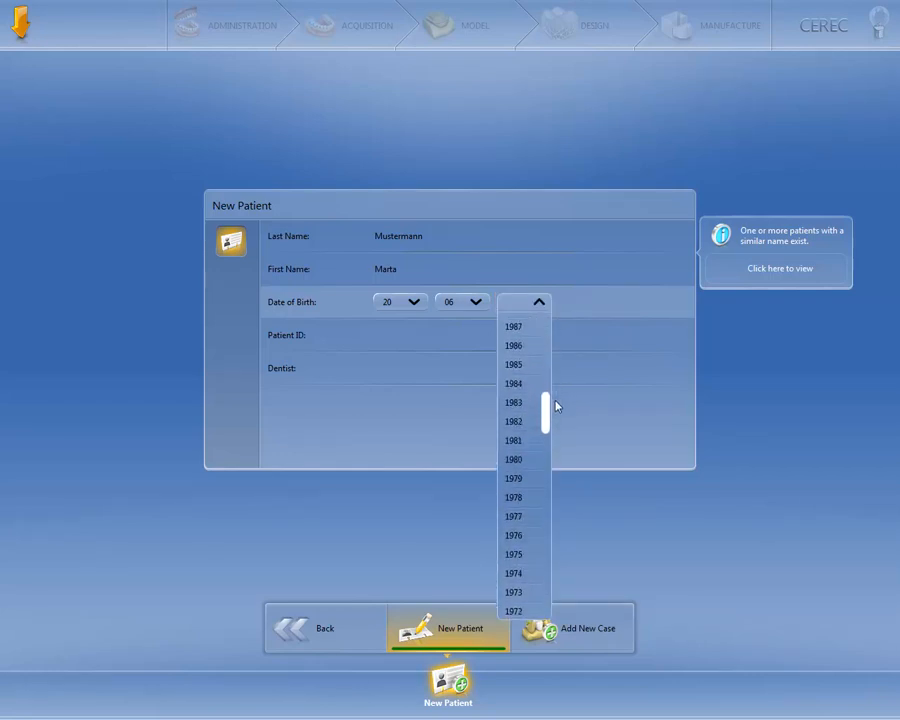
left_click(513, 497)
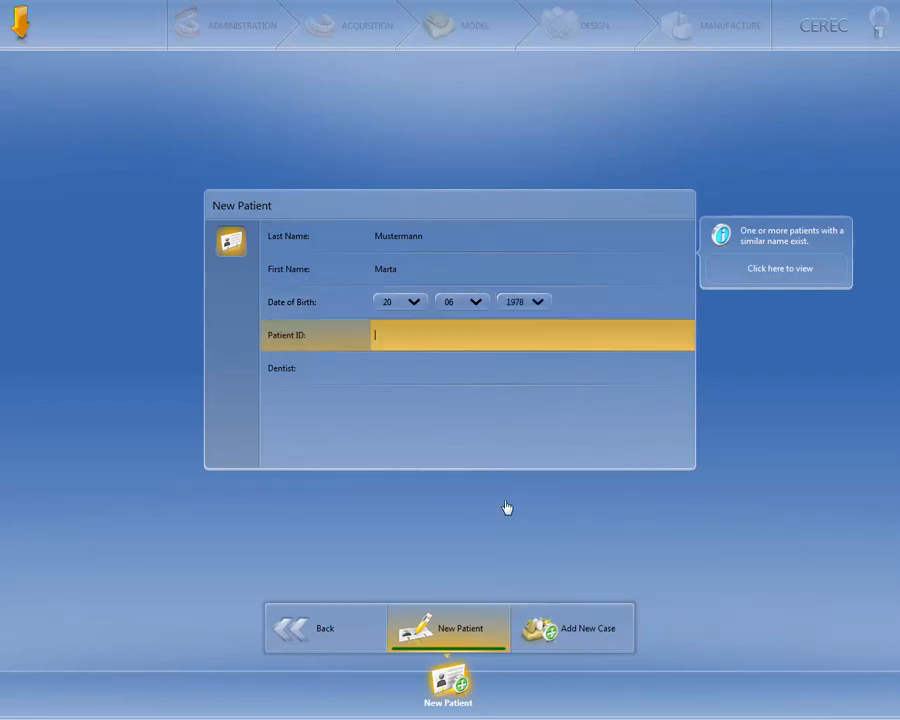
Enter Dr. Schmidt as the treating dentist
left_click(477, 368)
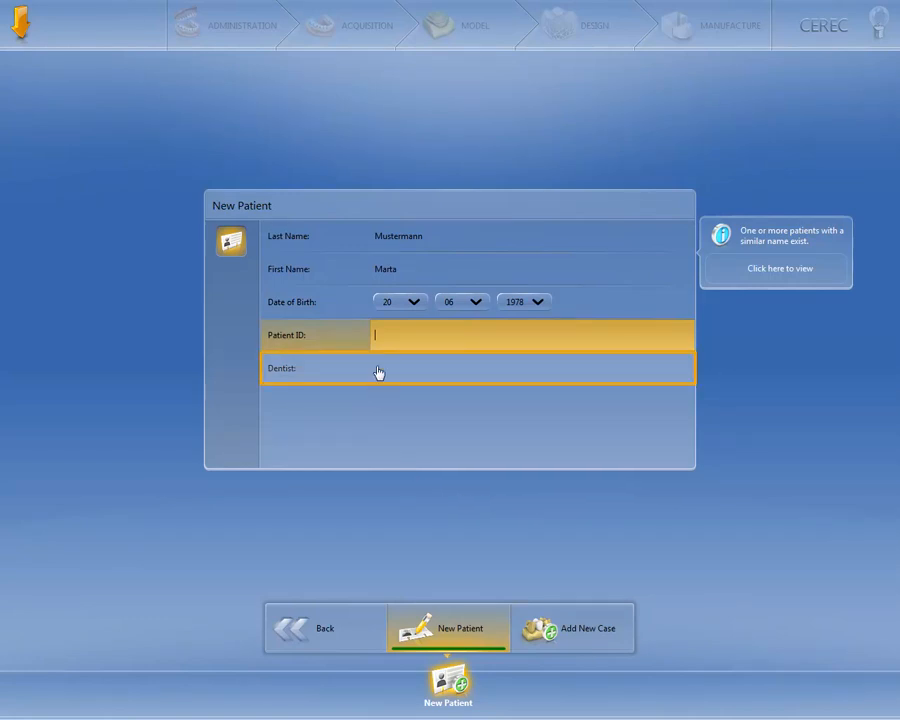
type("Dr. Schmi")
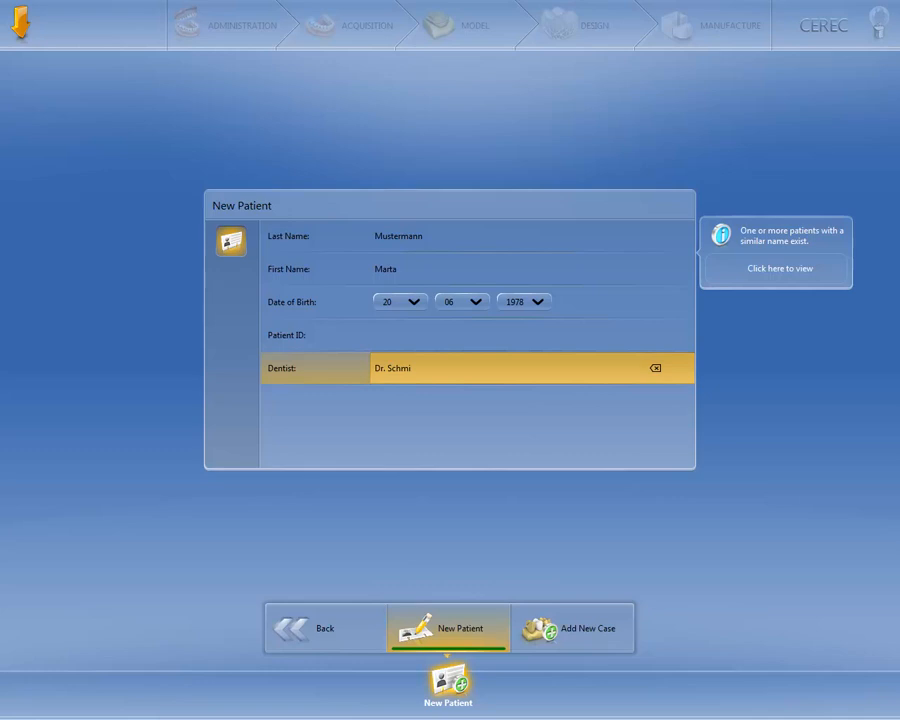
type("dt")
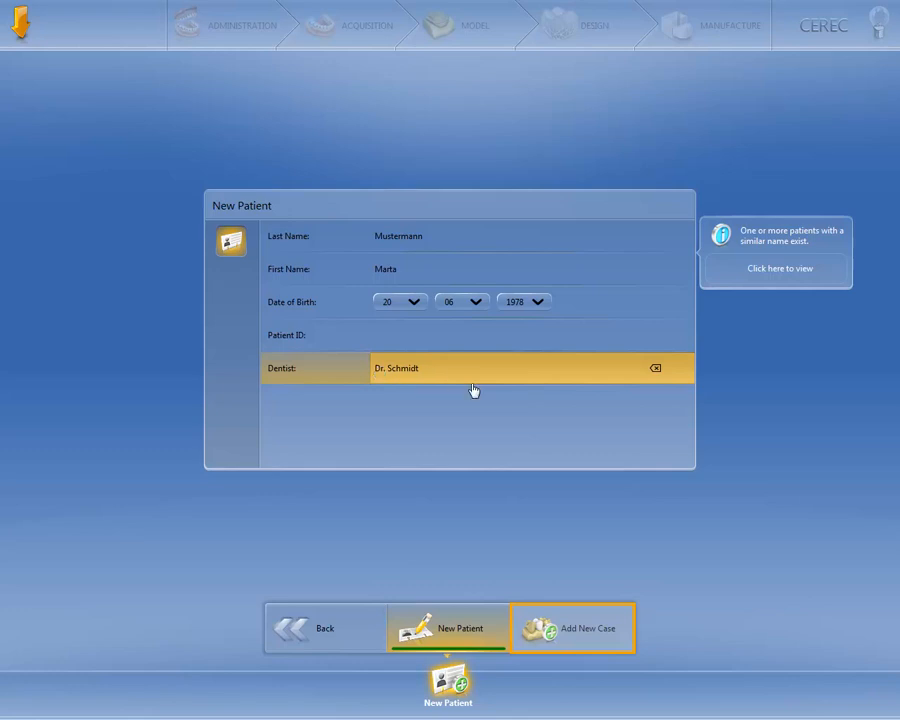
Create a new case for Marta Mustermann and return to the start screen
left_click(572, 628)
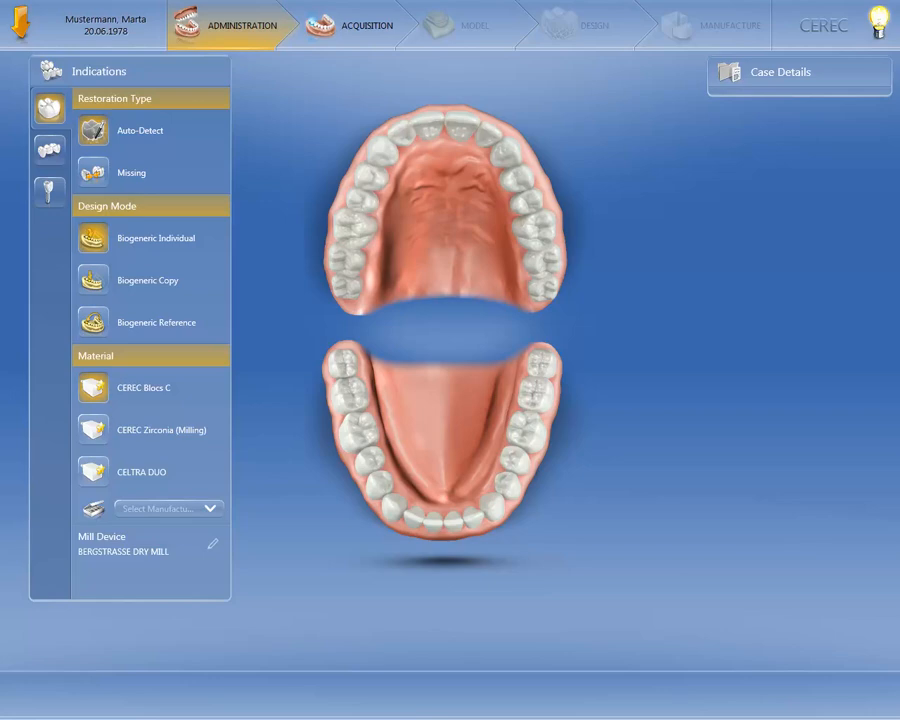
left_click(18, 25)
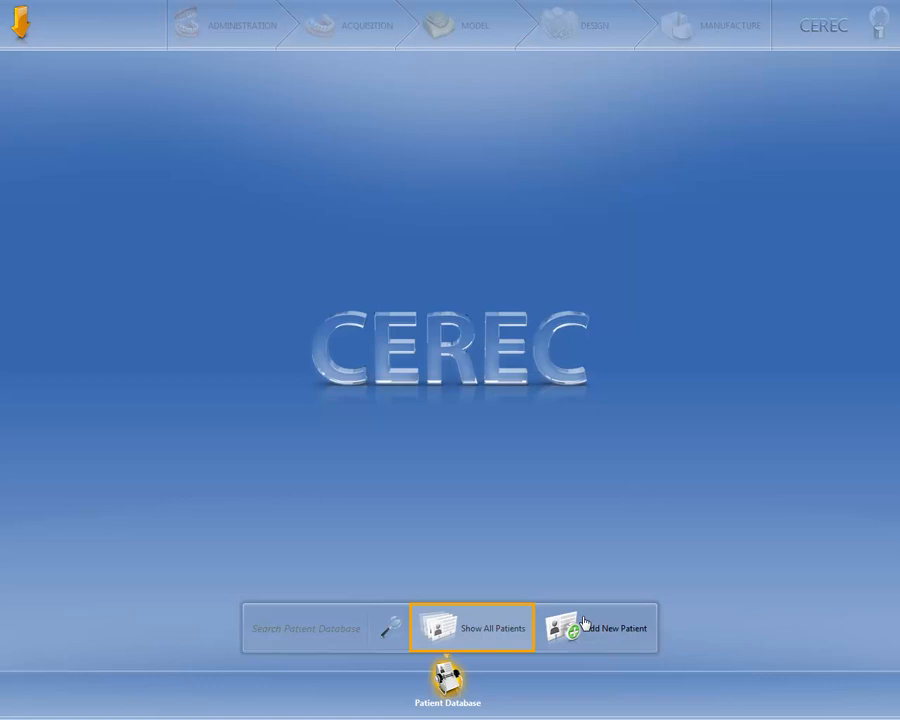
List all patients, sort by Dentist descending, then back to ascending
left_click(472, 628)
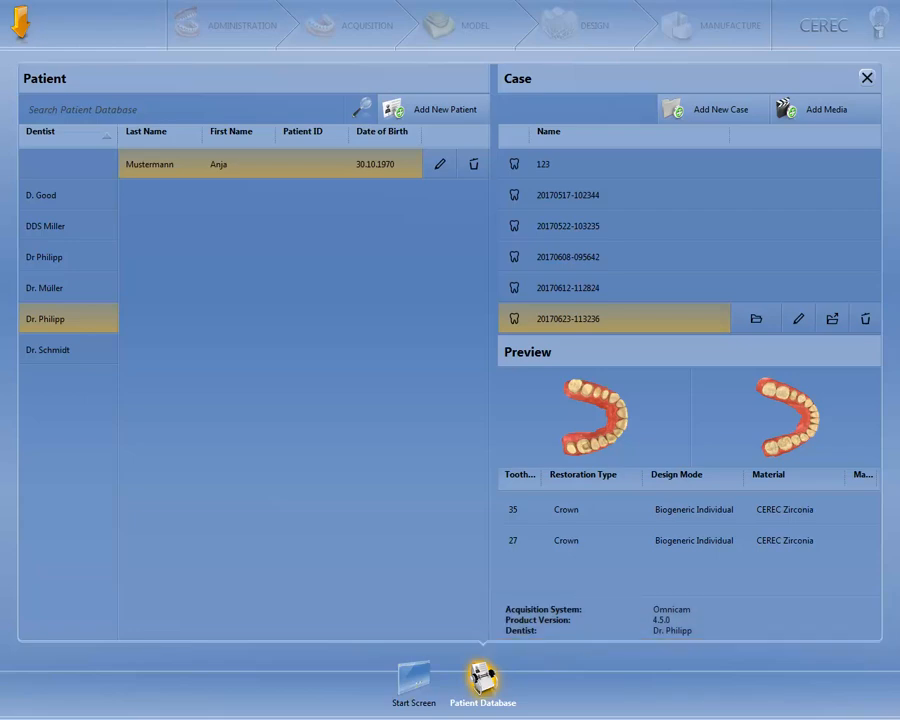
left_click(190, 108)
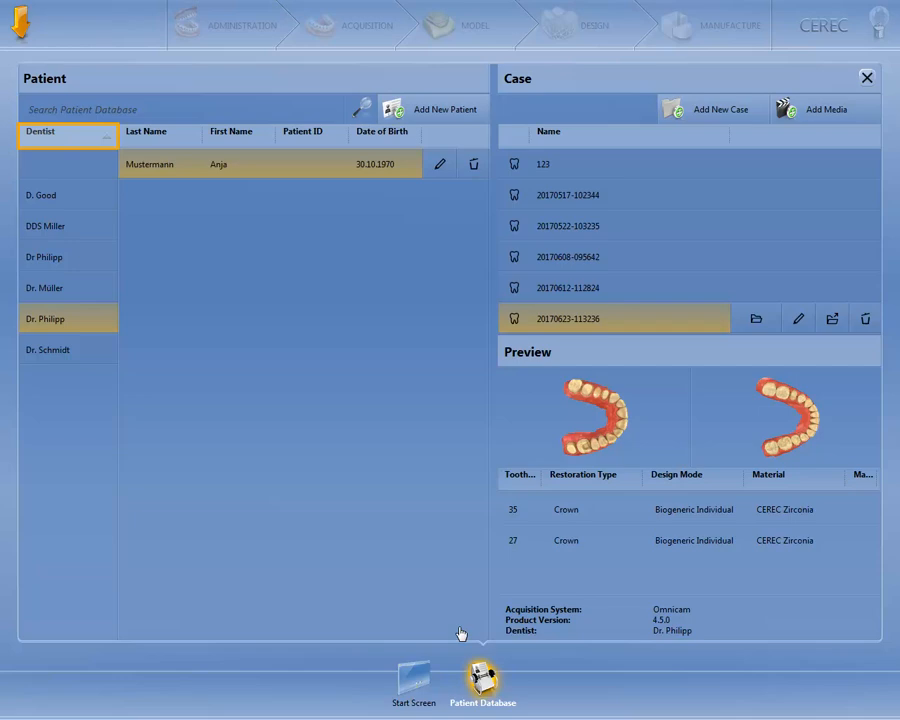
mouse_move(240, 558)
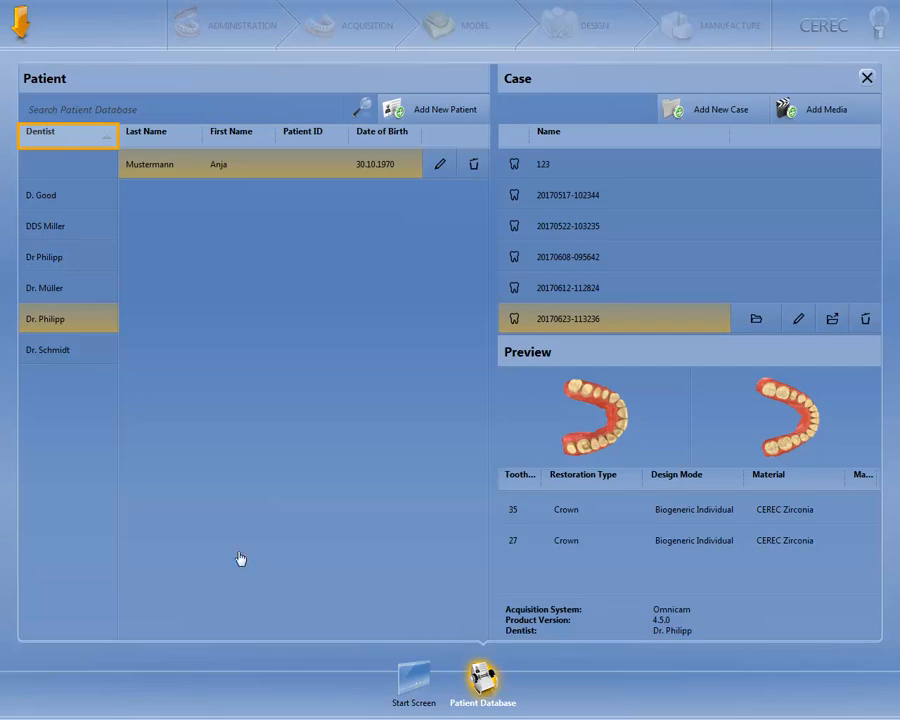
left_click(68, 135)
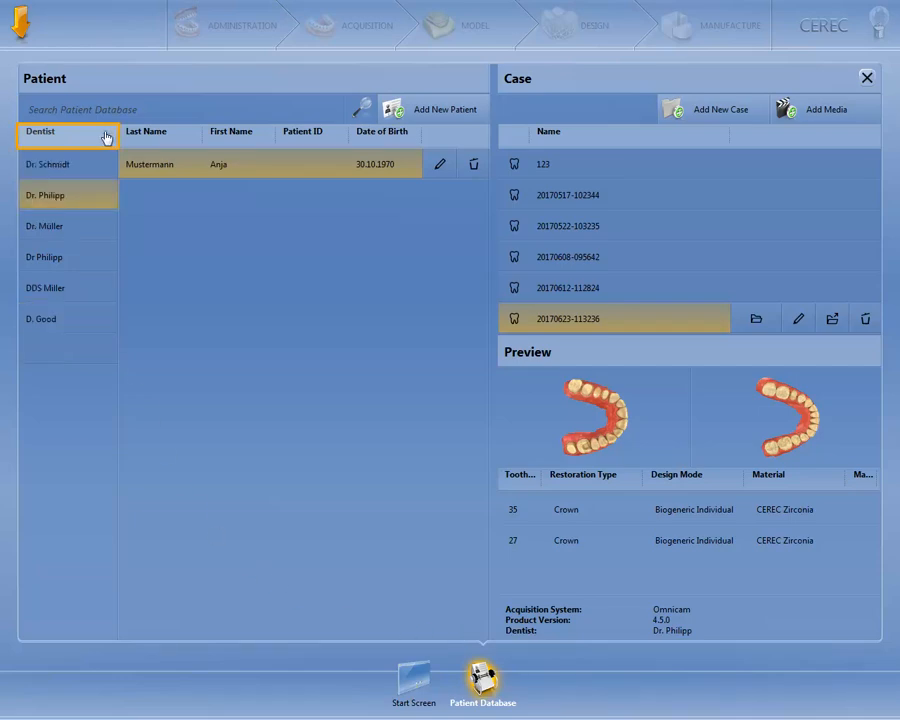
left_click(68, 131)
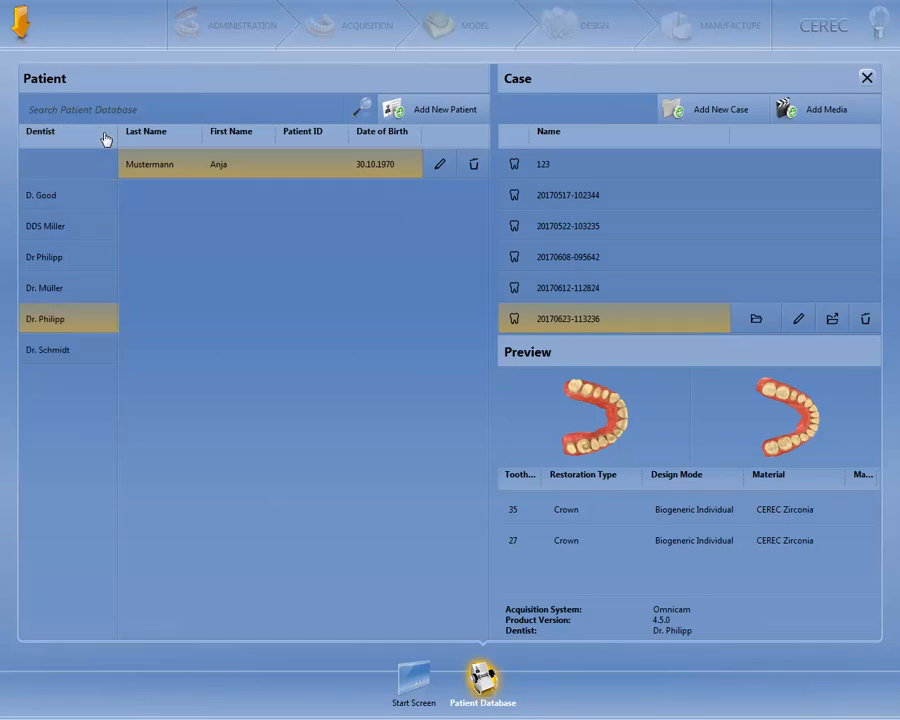
mouse_move(203, 137)
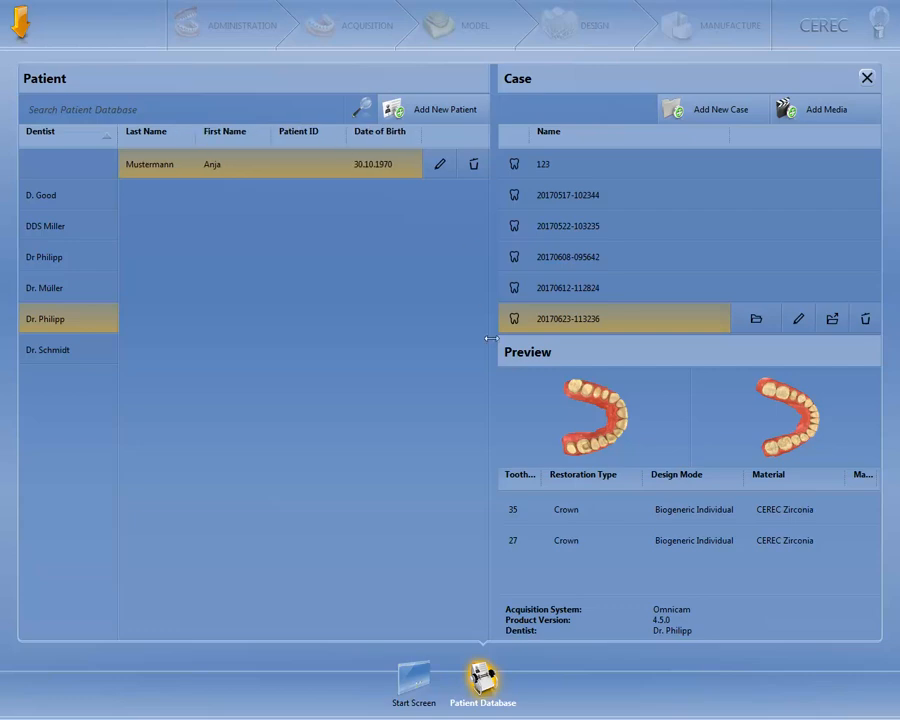
Widen the case panel, swap First Name before Last Name, then restore the order
left_click_drag(490, 337, 457, 322)
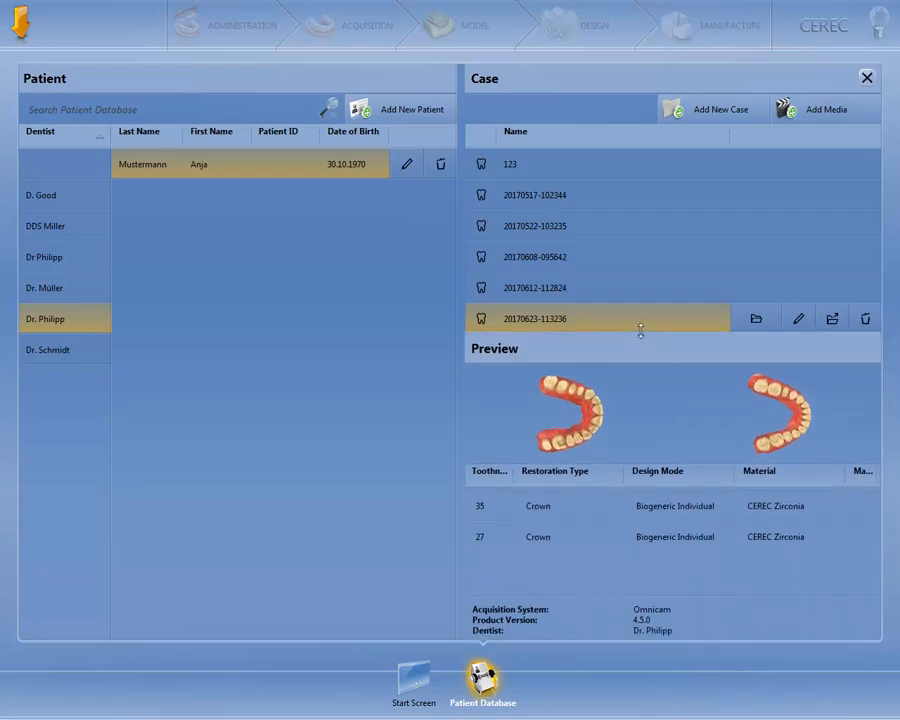
mouse_move(619, 339)
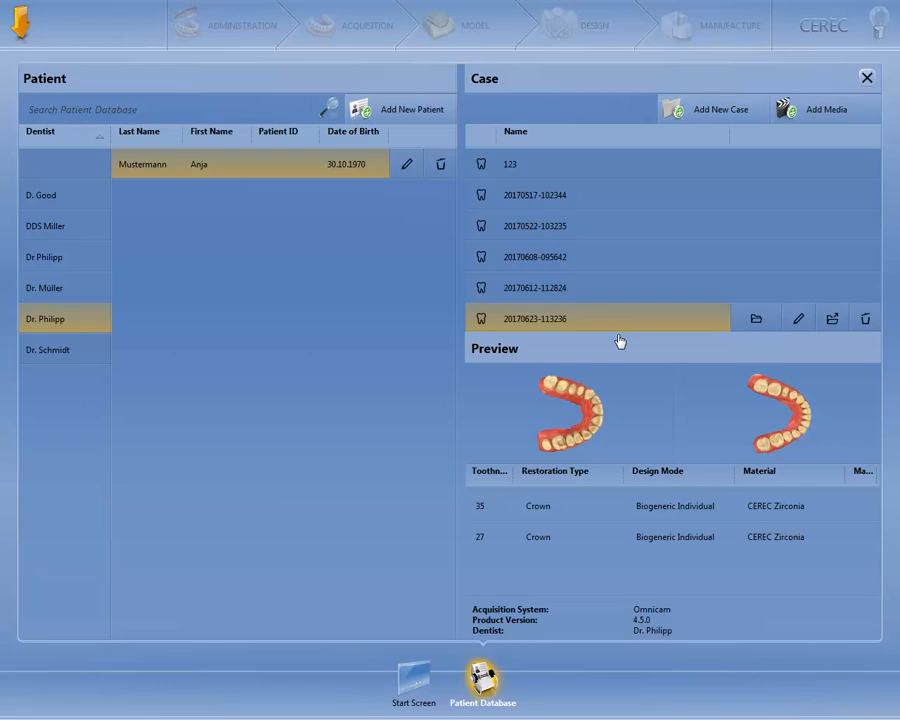
left_click(211, 131)
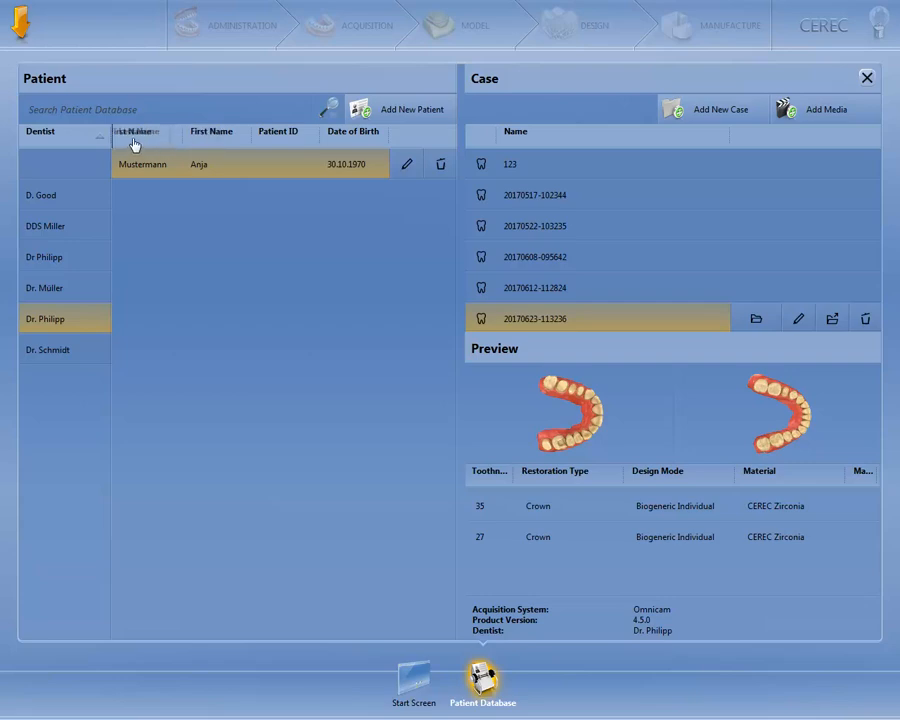
left_click(138, 131)
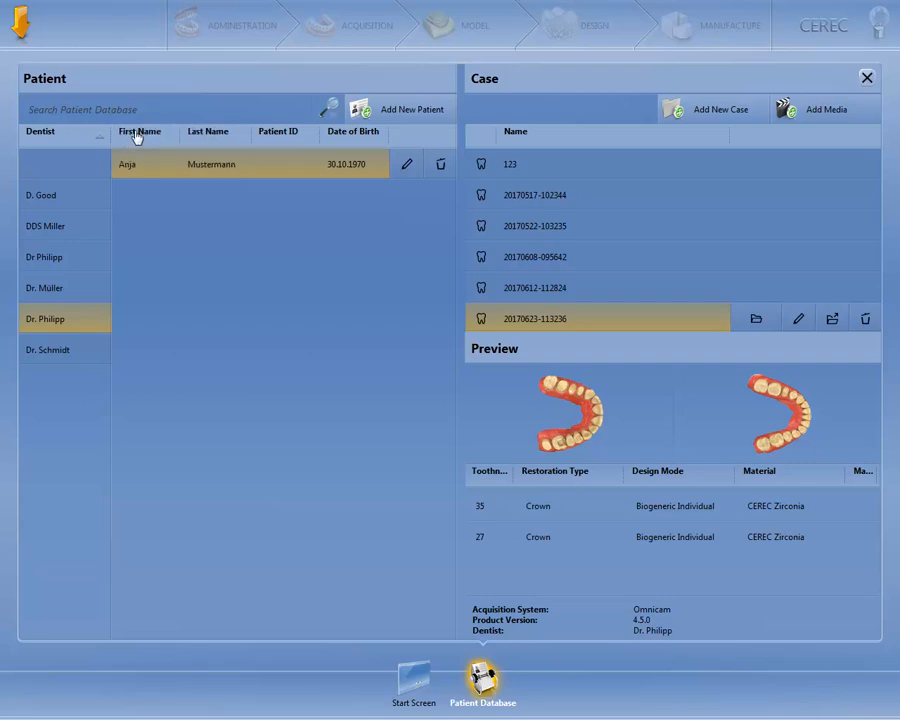
left_click(139, 131)
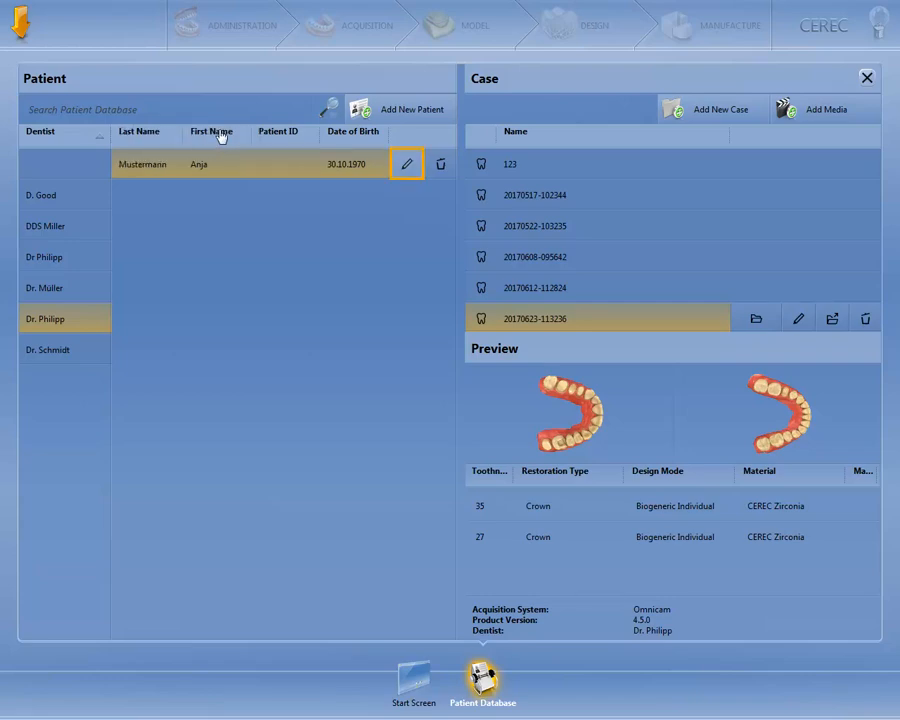
mouse_move(370, 147)
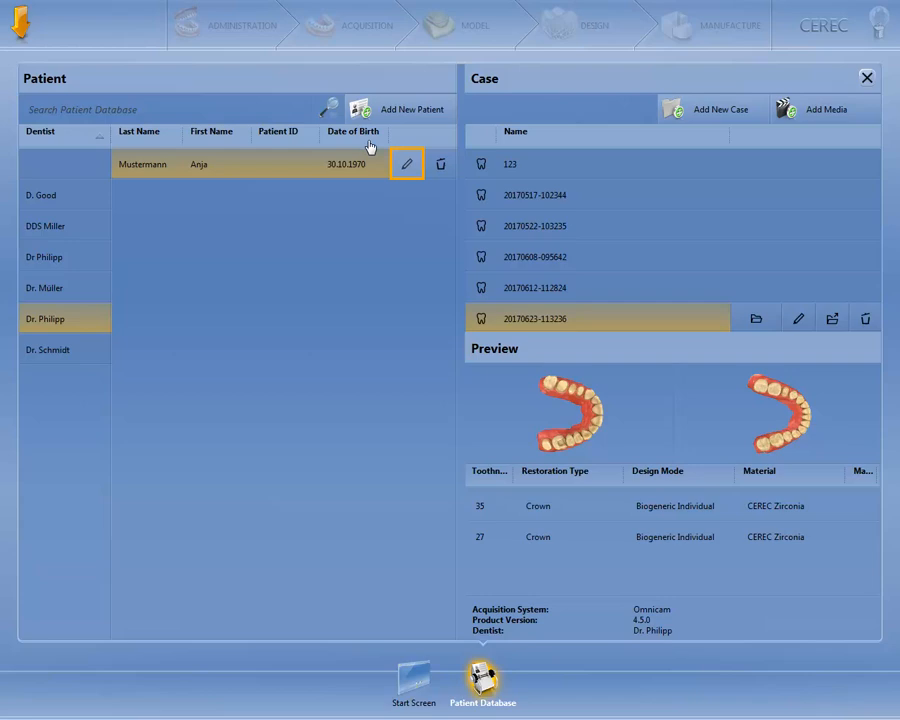
Change the patient's first name from Anja to Tanja and save
left_click(406, 163)
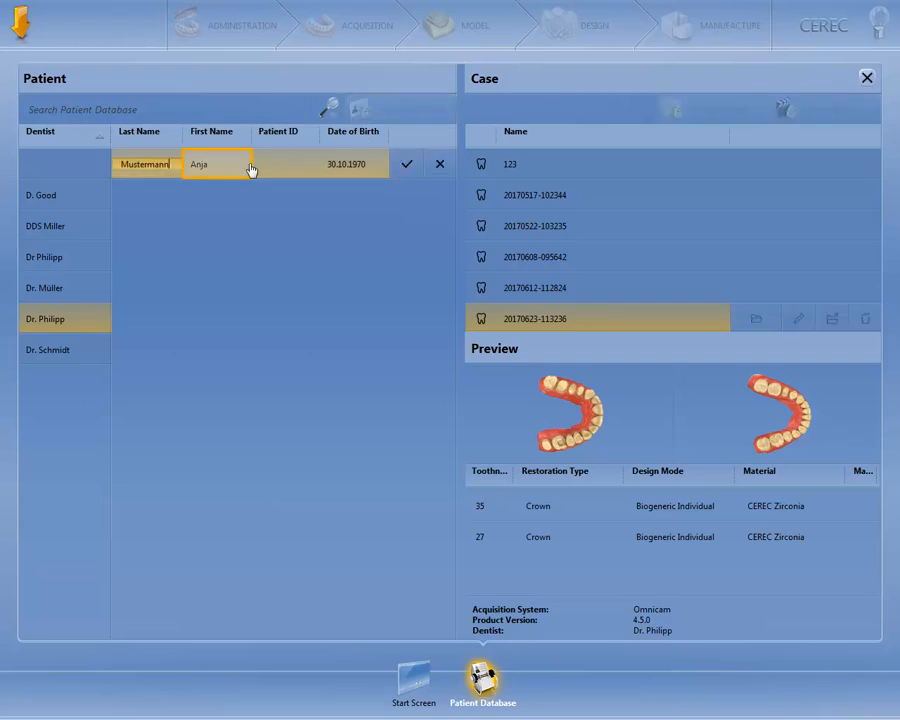
type("Tanja")
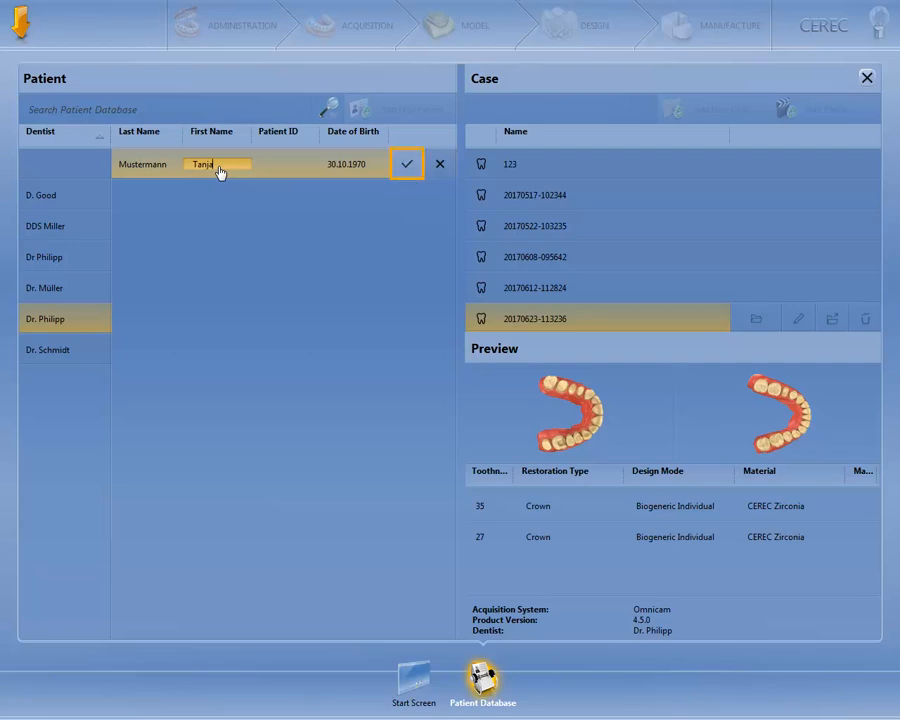
left_click(406, 163)
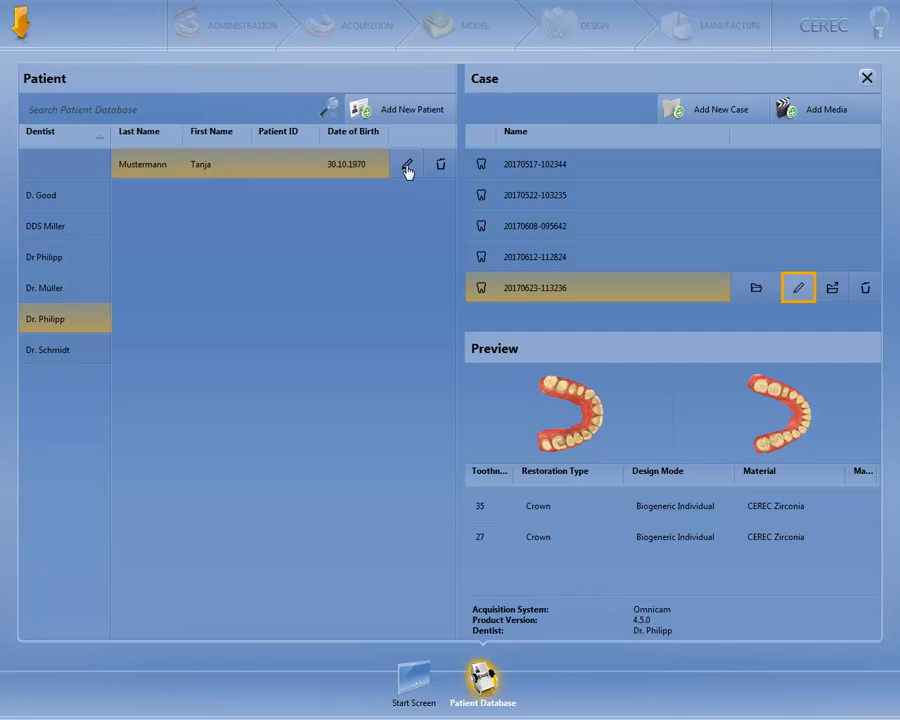
mouse_move(798, 287)
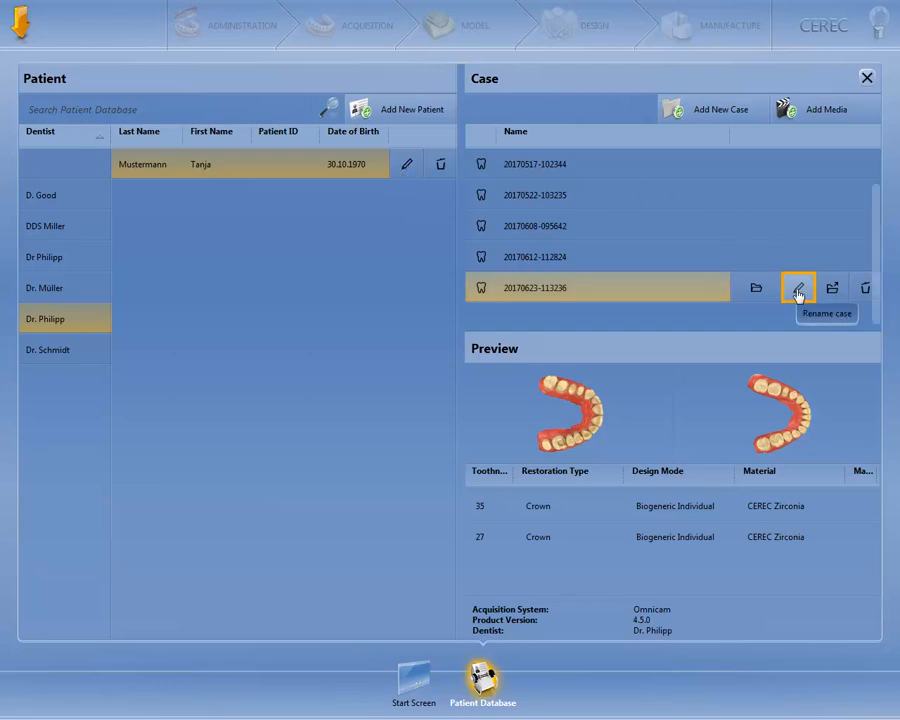
Rename the latest case to 'Zahn 26' and save
left_click(799, 287)
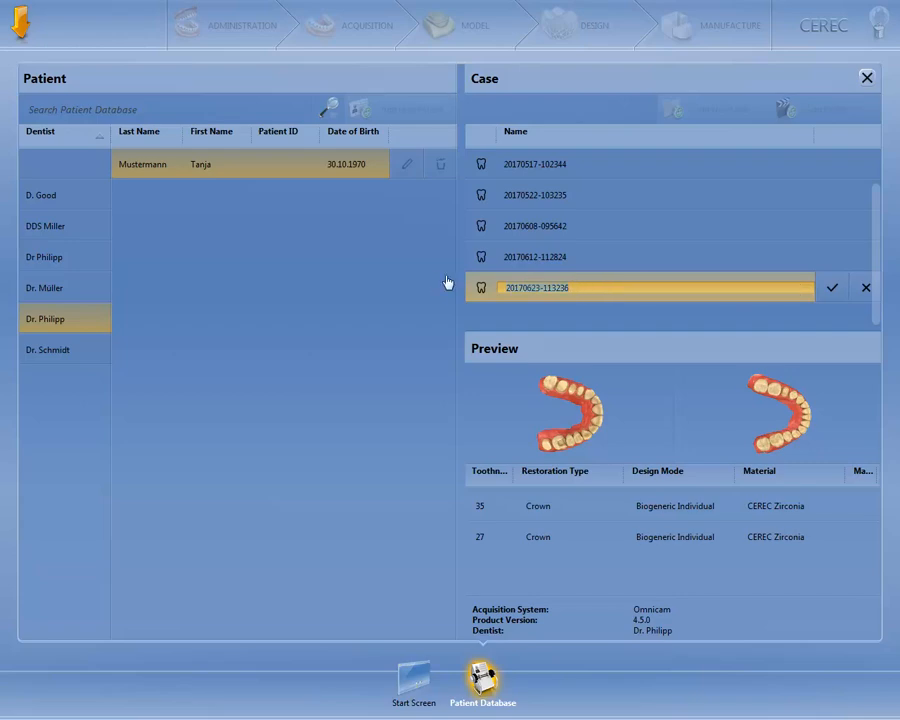
type("Zahn 26")
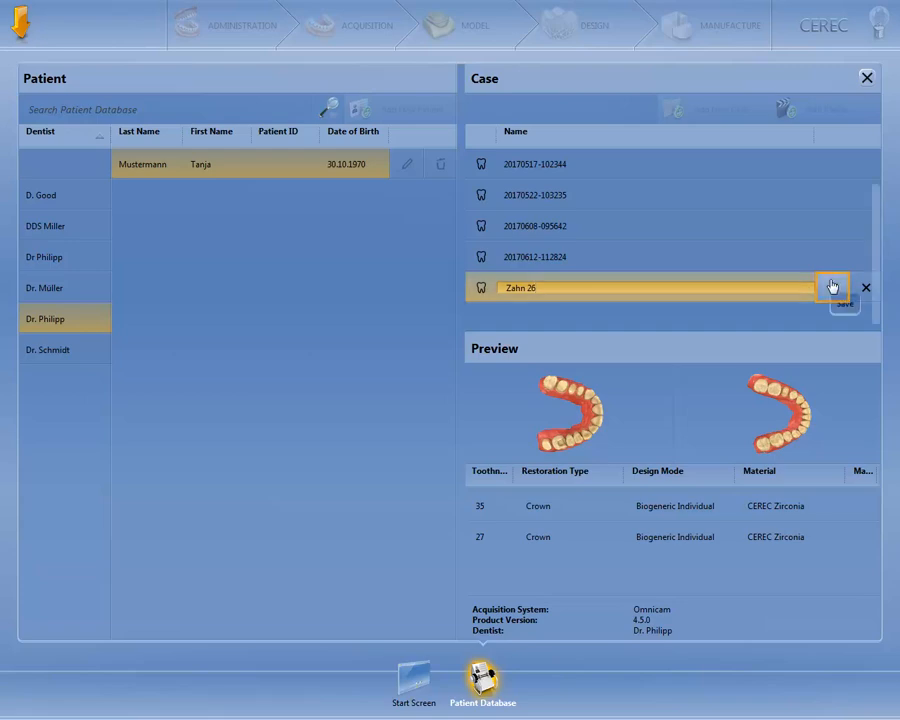
left_click(843, 299)
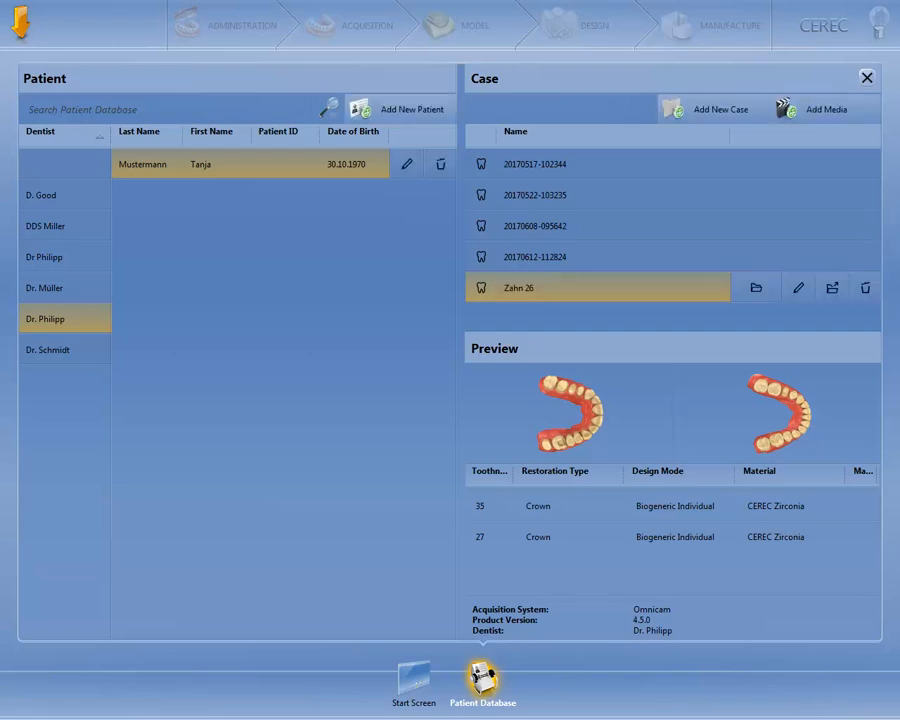
mouse_move(865, 287)
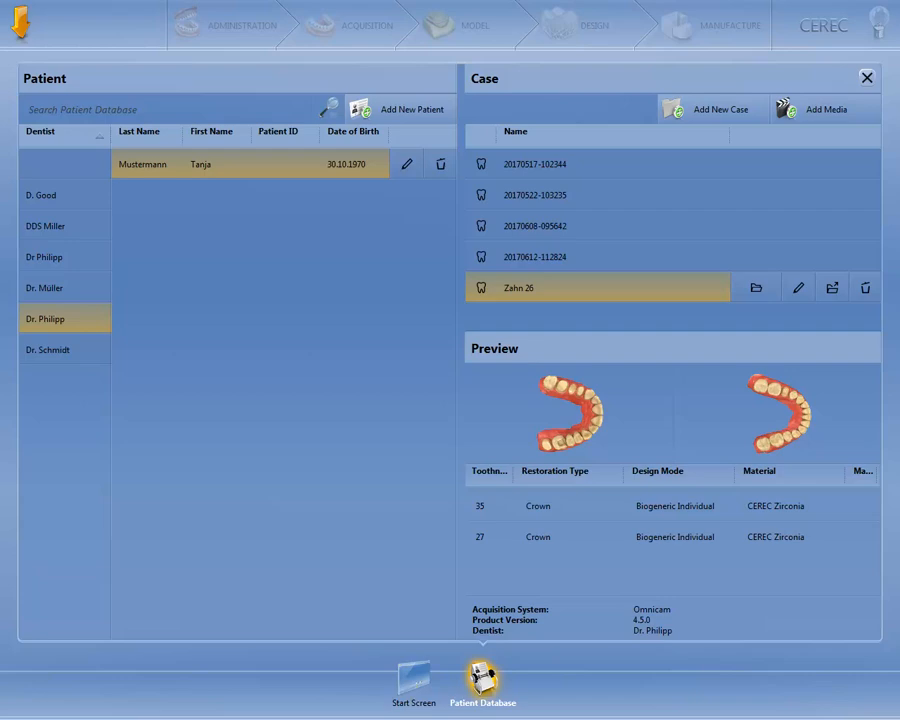
mouse_move(712, 109)
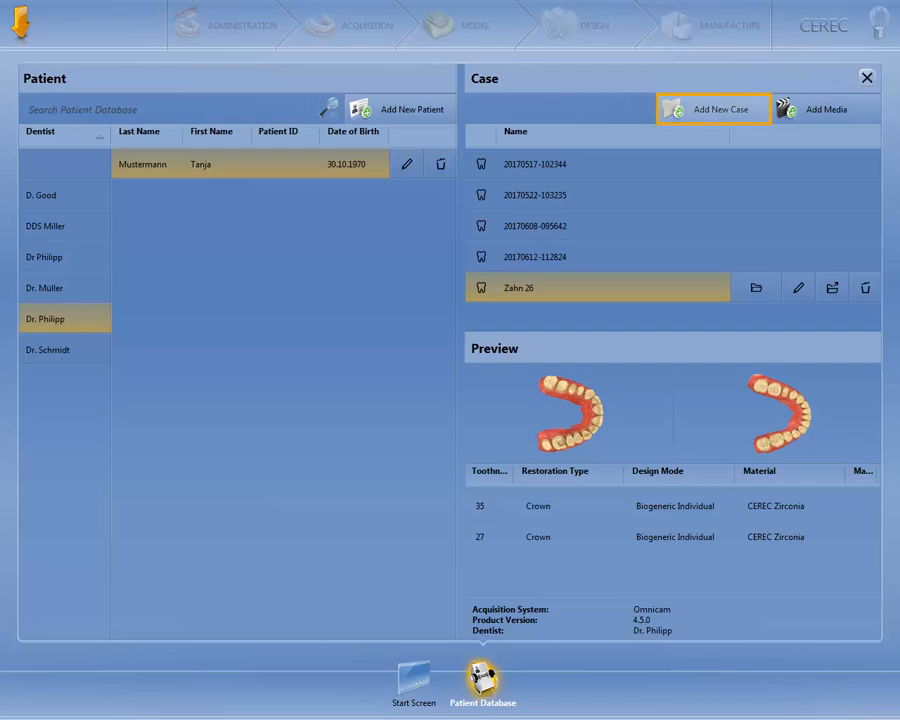